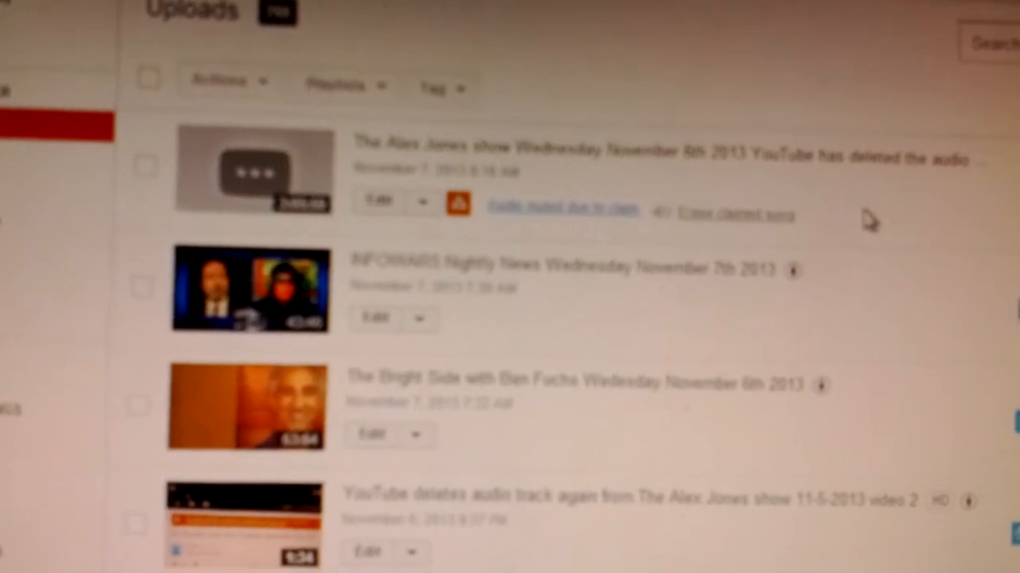
Scroll the uploads list down to the Alex Jones show Sunday November 4th 2013 entry, which shows no claim
scroll("down", 3)
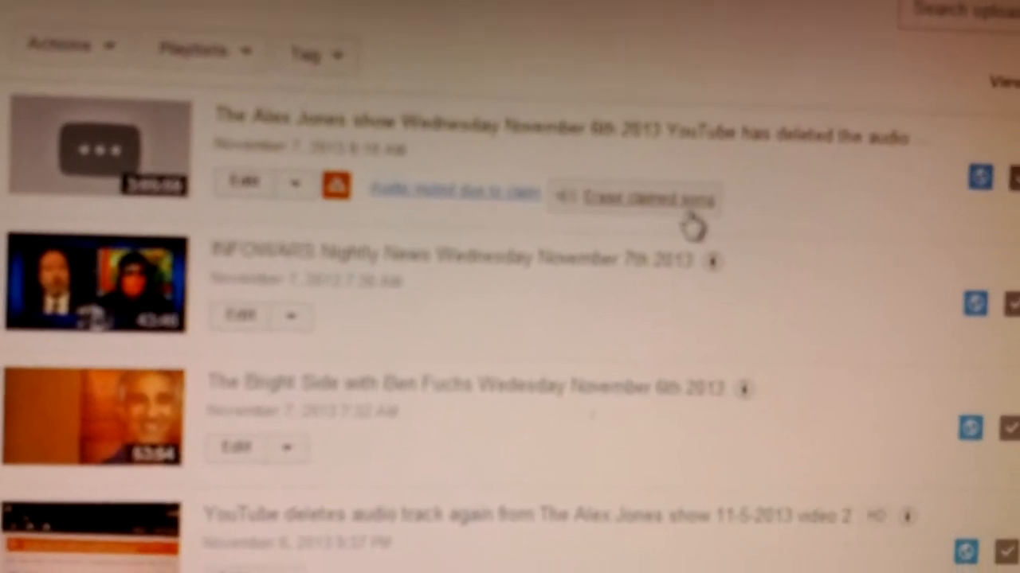
scroll("down", 3)
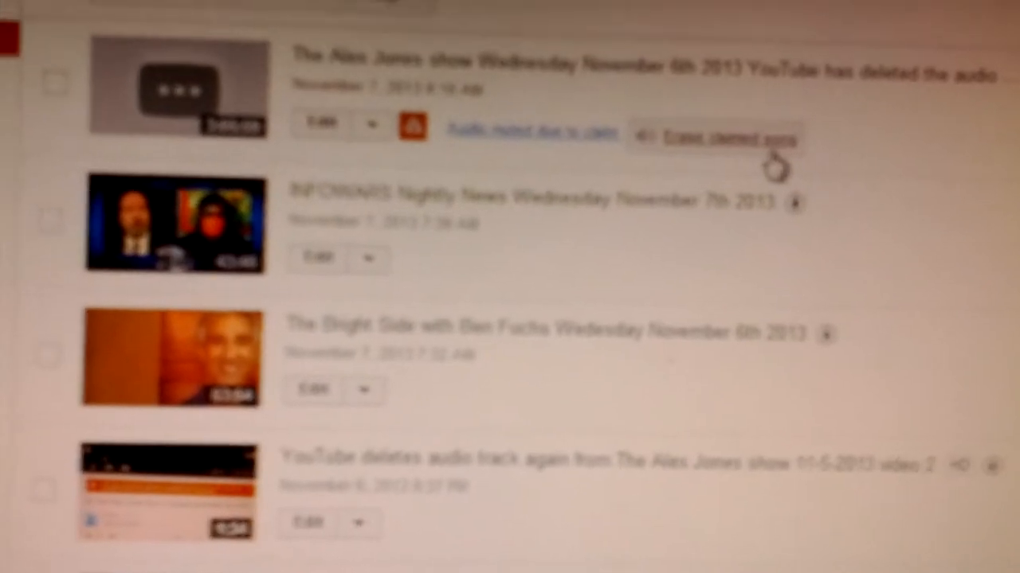
scroll("down", 3)
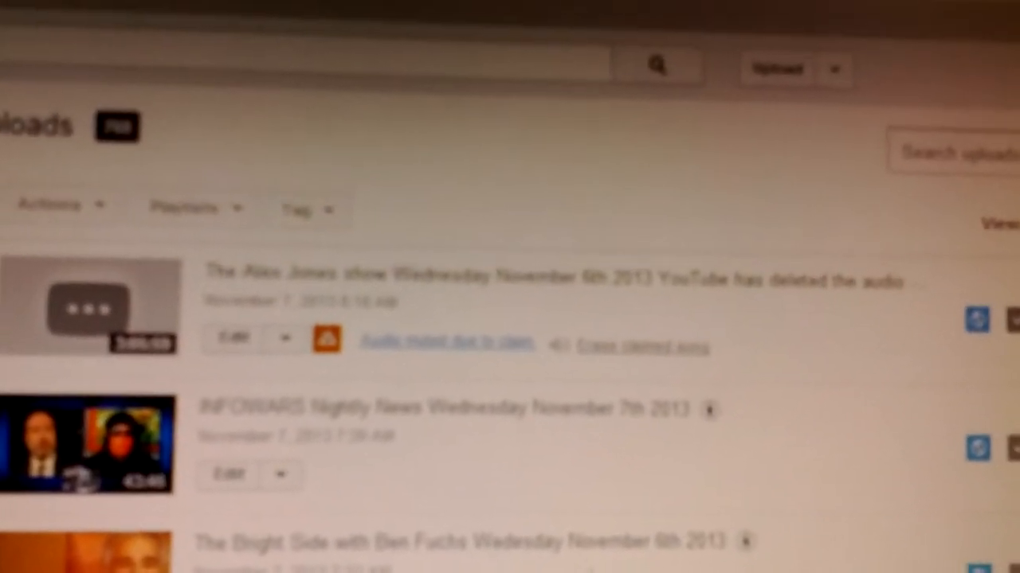
scroll("down", 3)
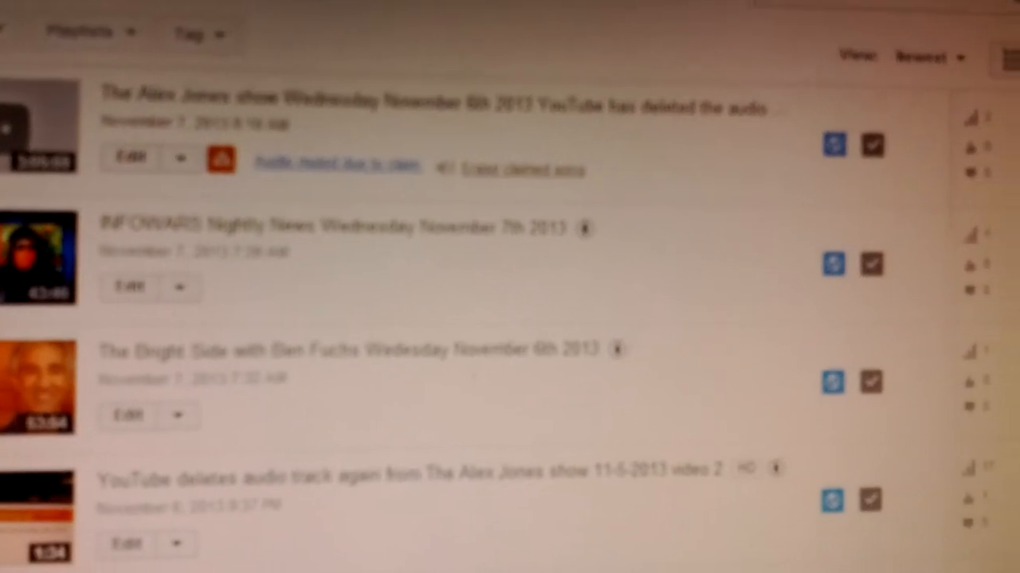
scroll("down", 3)
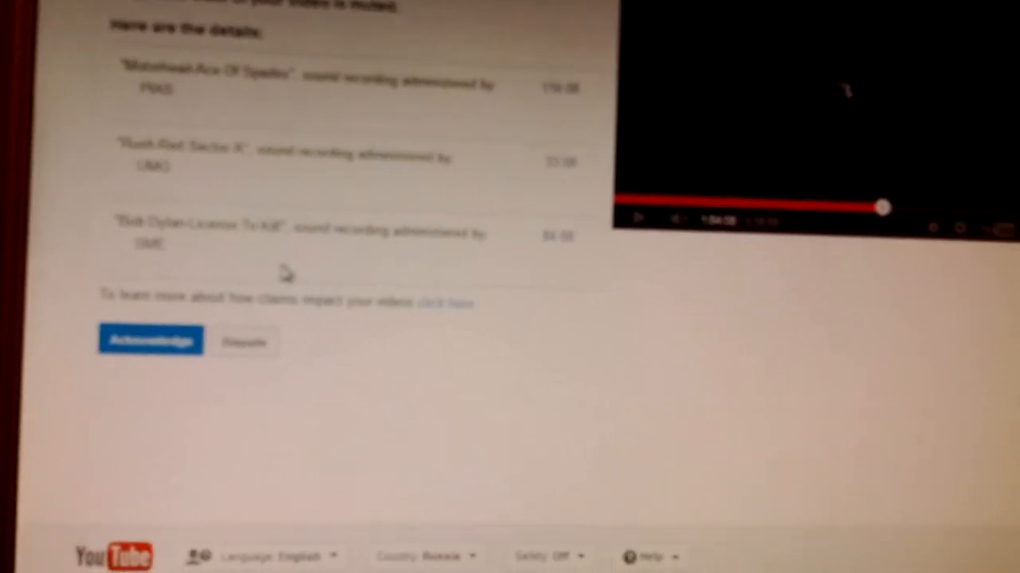
left_click(150, 341)
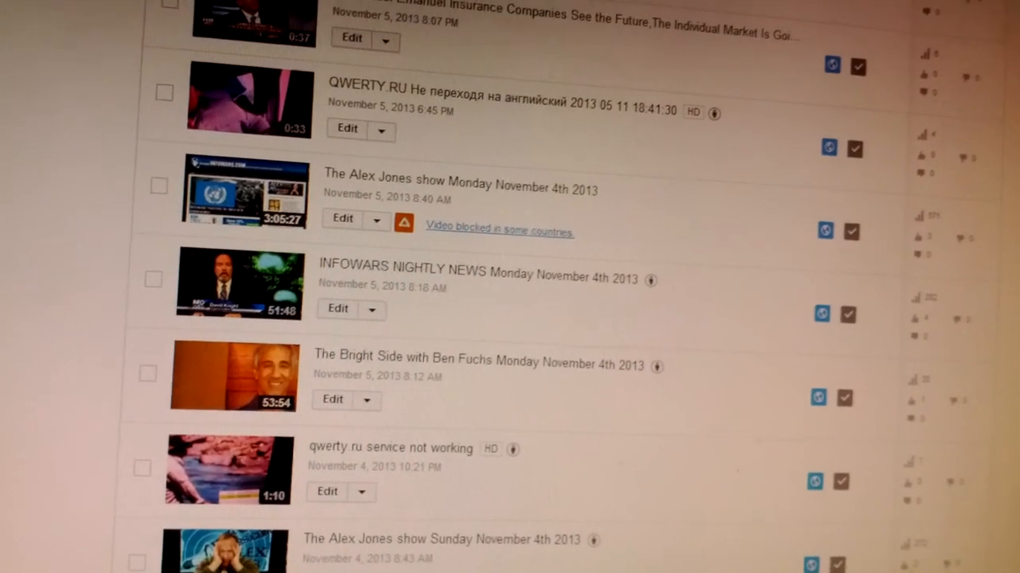
scroll("down", 3)
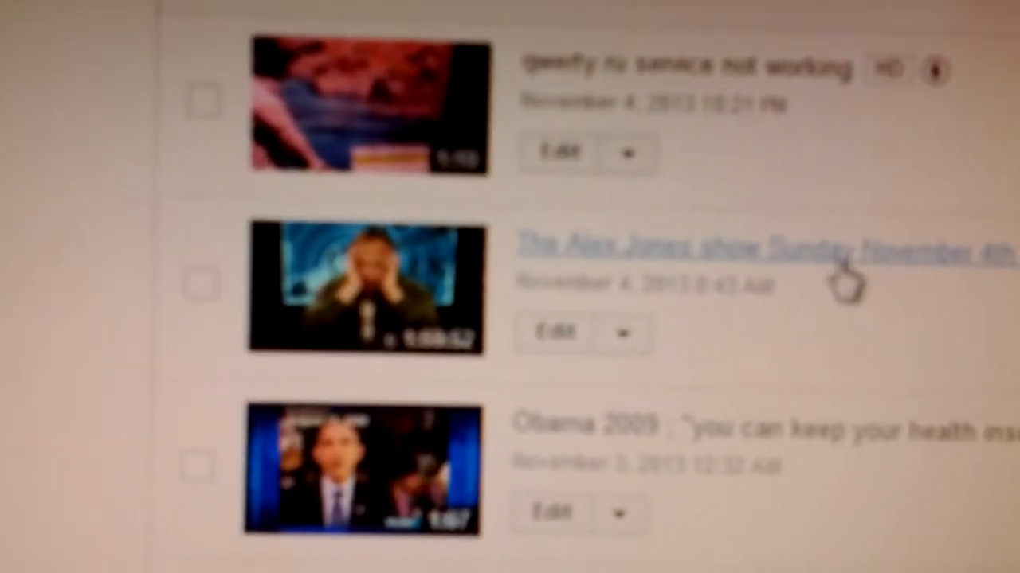
scroll("down", 3)
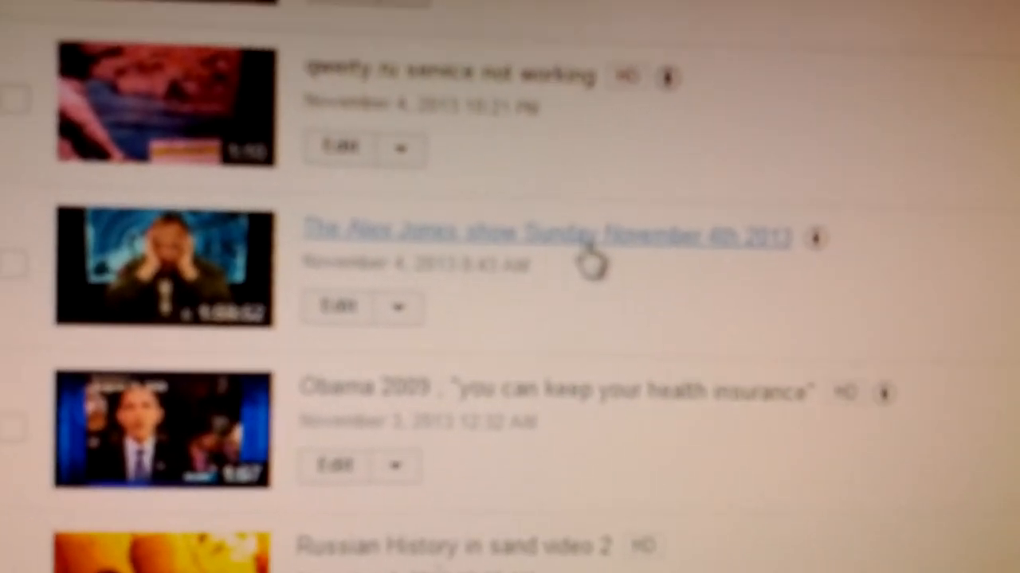